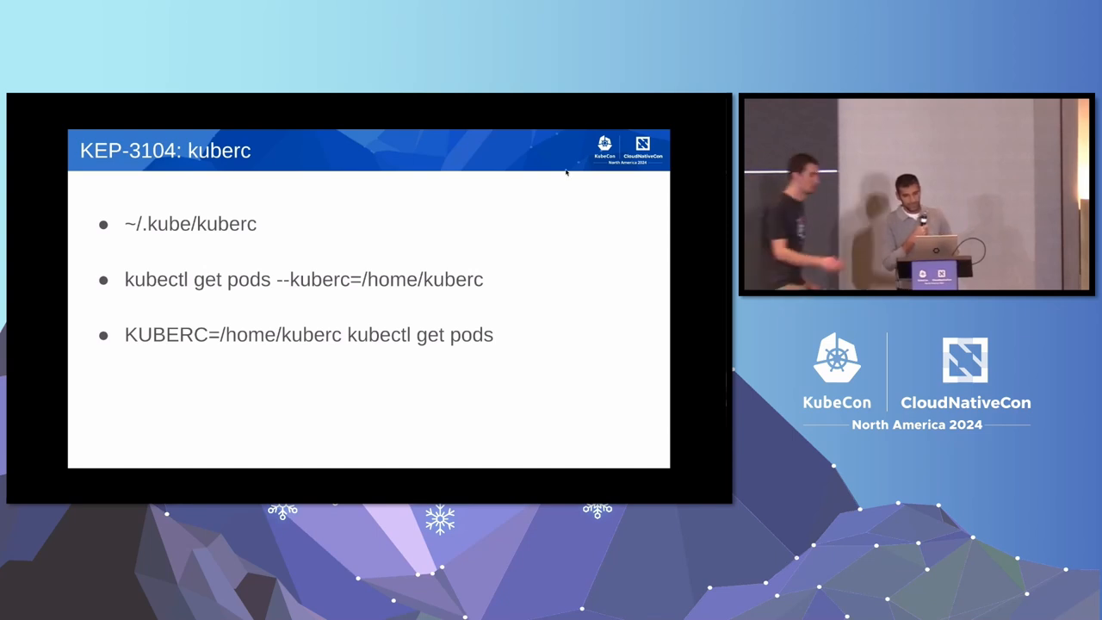
Filter the 'color' search in kubernetes/enhancements to Issues and start a new address
{"action": "key", "text": "Escape"}
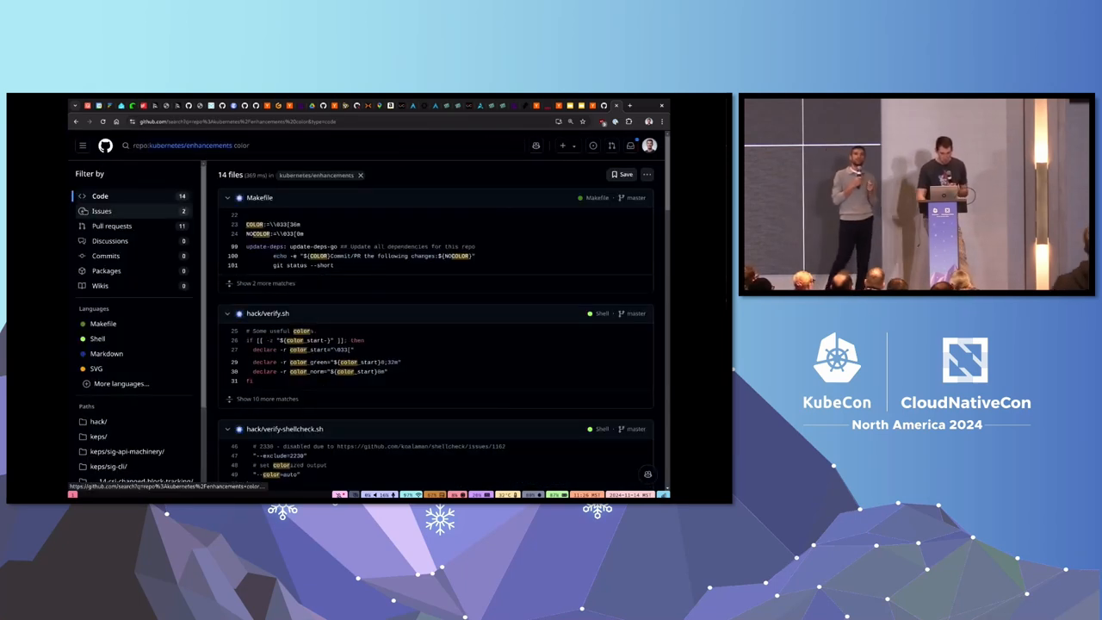
{"action": "left_click", "coordinate": [102, 211]}
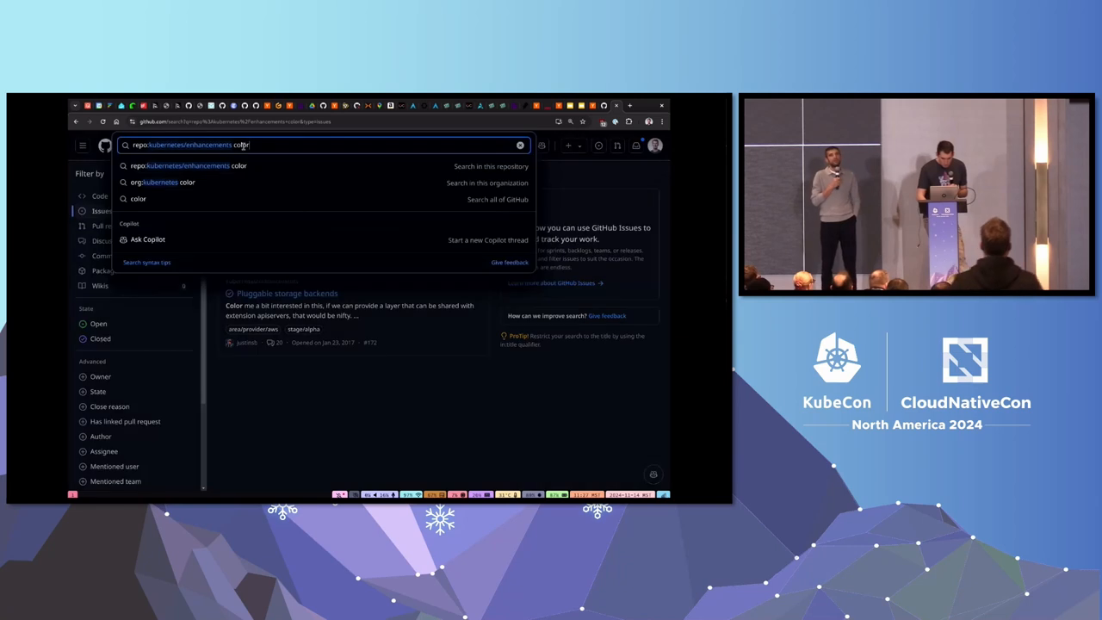
{"action": "key", "text": "Backspace"}
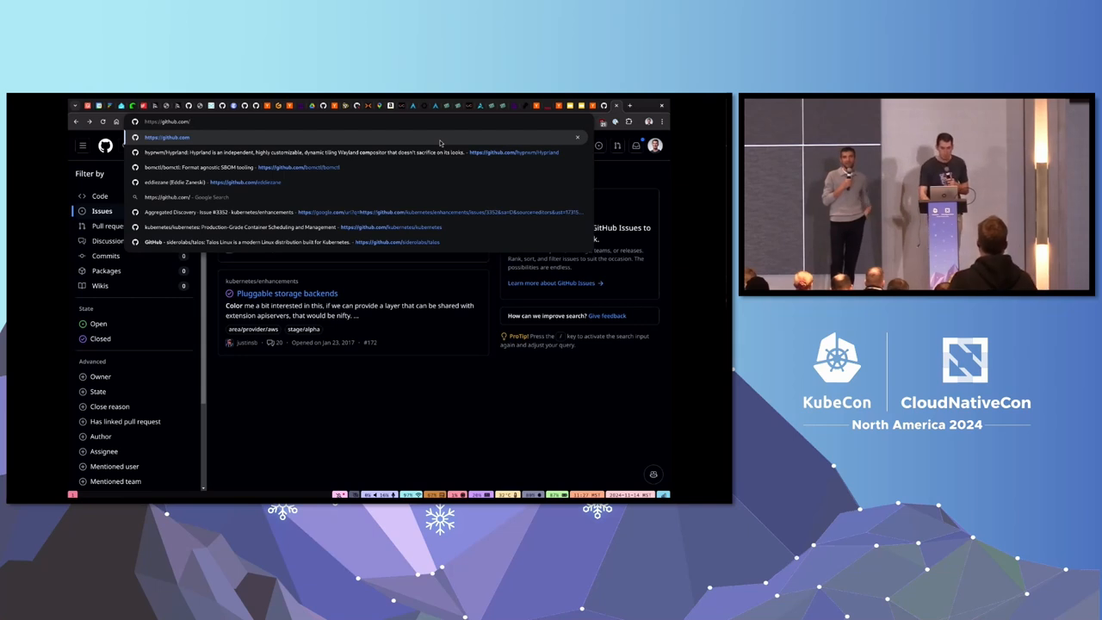
Search kubernetes/kubectl issues for 'color' and reach the ANSI colors issue #524
{"action": "type", "text": "kubernetes/steer"}
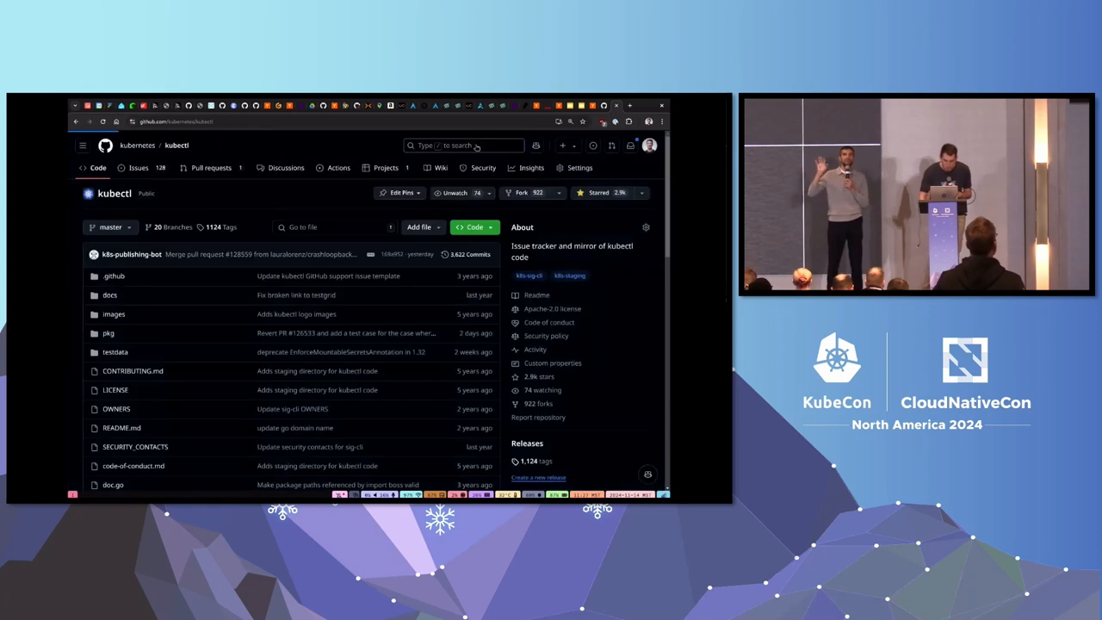
{"action": "type", "text": "color"}
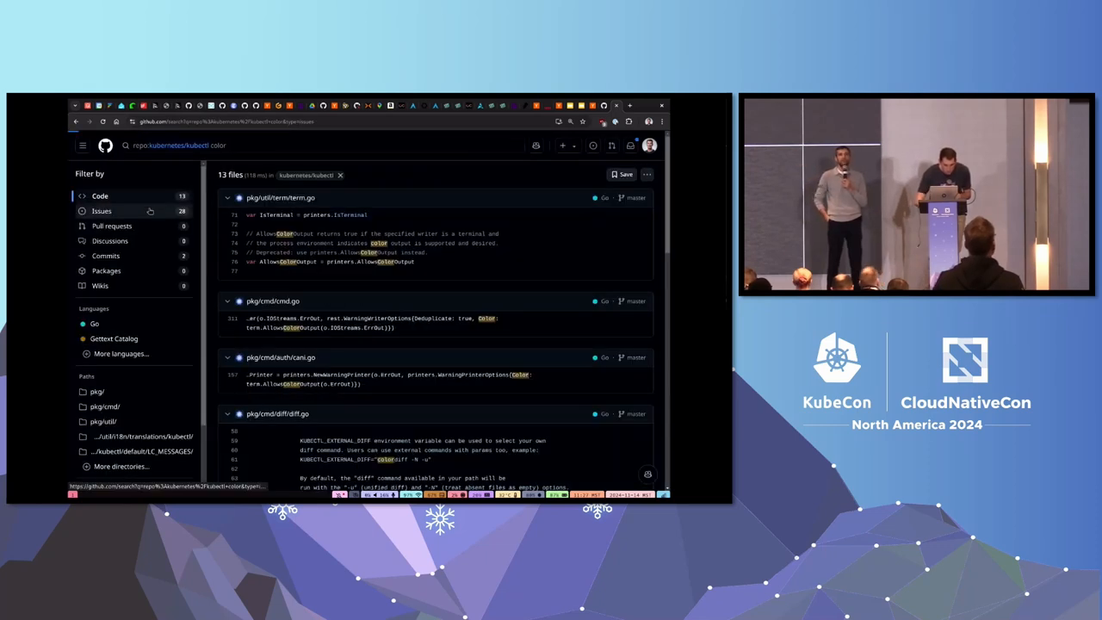
{"action": "left_click", "coordinate": [101, 211]}
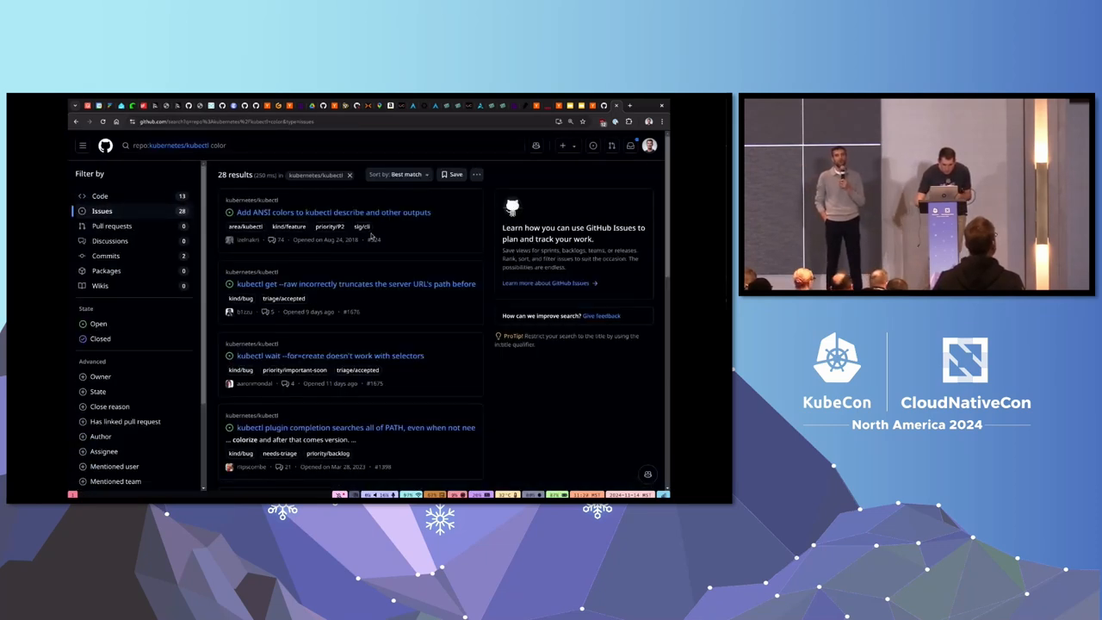
{"action": "mouse_move", "coordinate": [360, 213]}
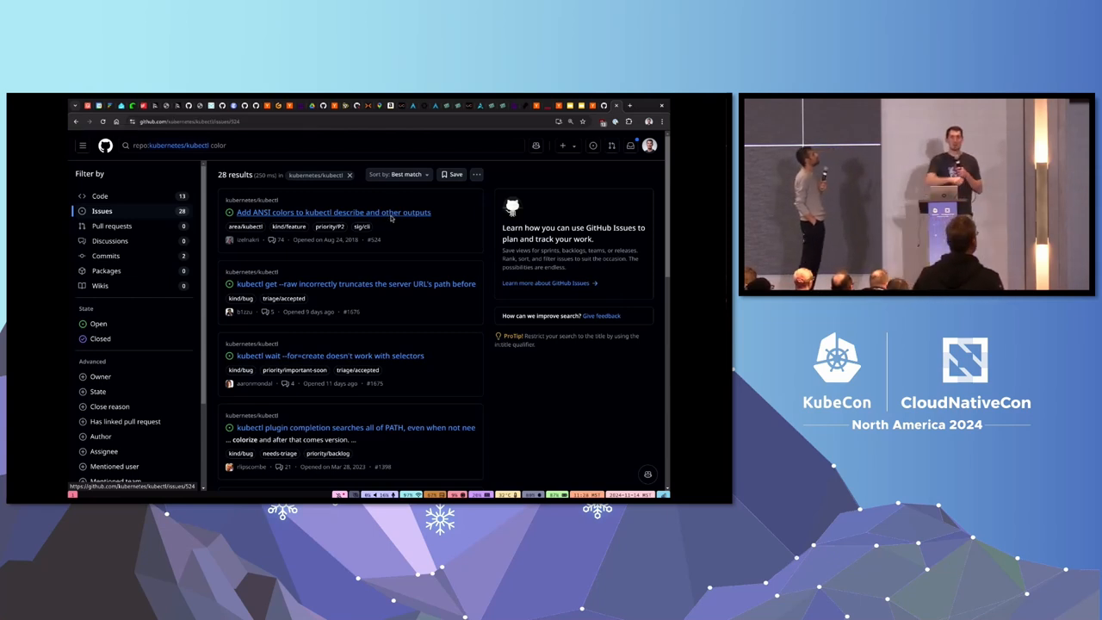
{"action": "left_click", "coordinate": [325, 212]}
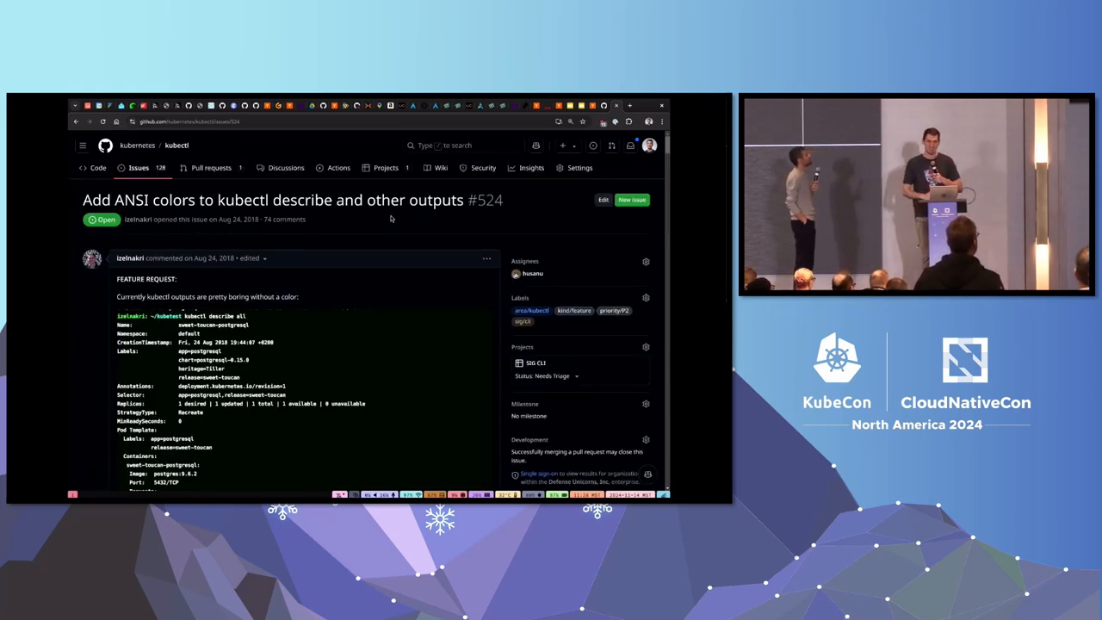
{"action": "mouse_move", "coordinate": [336, 291]}
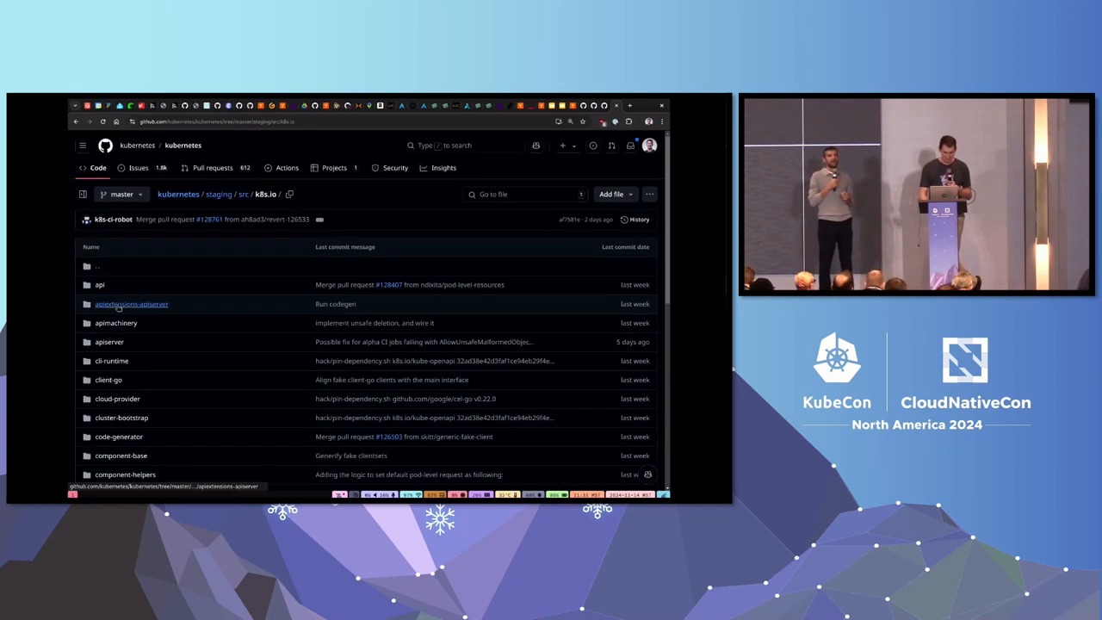
{"action": "mouse_move", "coordinate": [107, 359]}
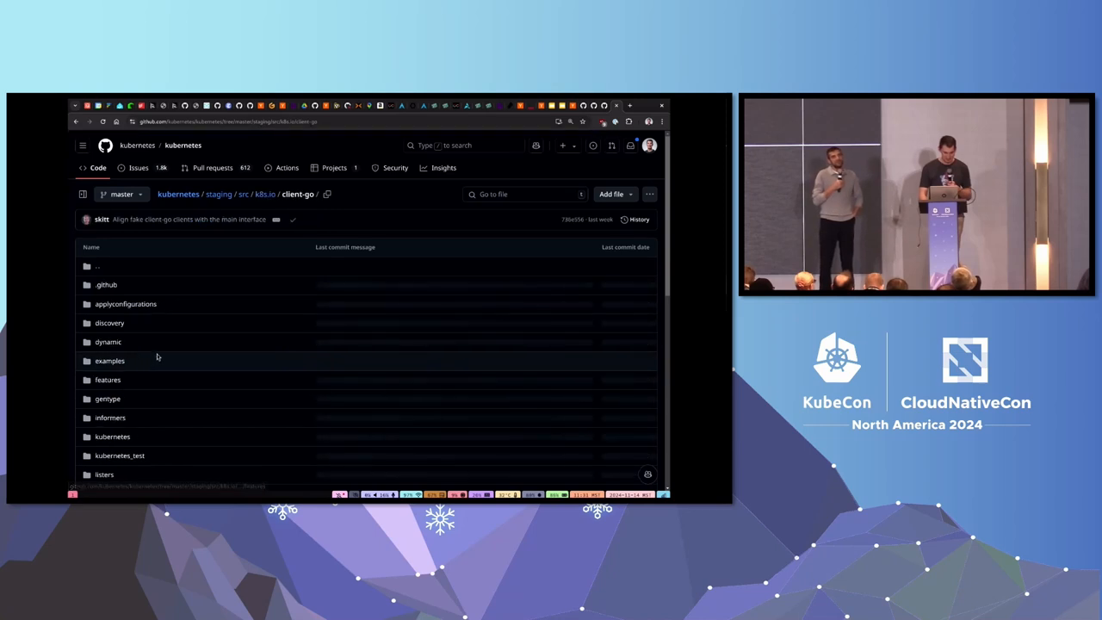
Browse down staging/src/k8s.io/client-go into its tools folder
{"action": "scroll", "scroll_direction": "down", "scroll_amount": 3}
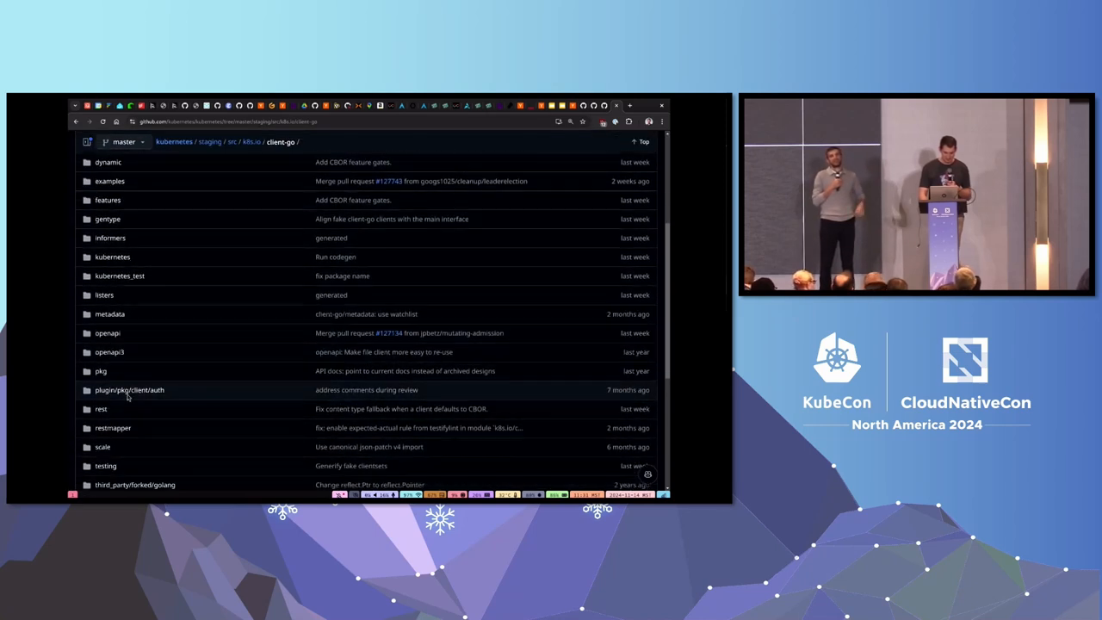
{"action": "scroll", "scroll_direction": "down", "scroll_amount": 3}
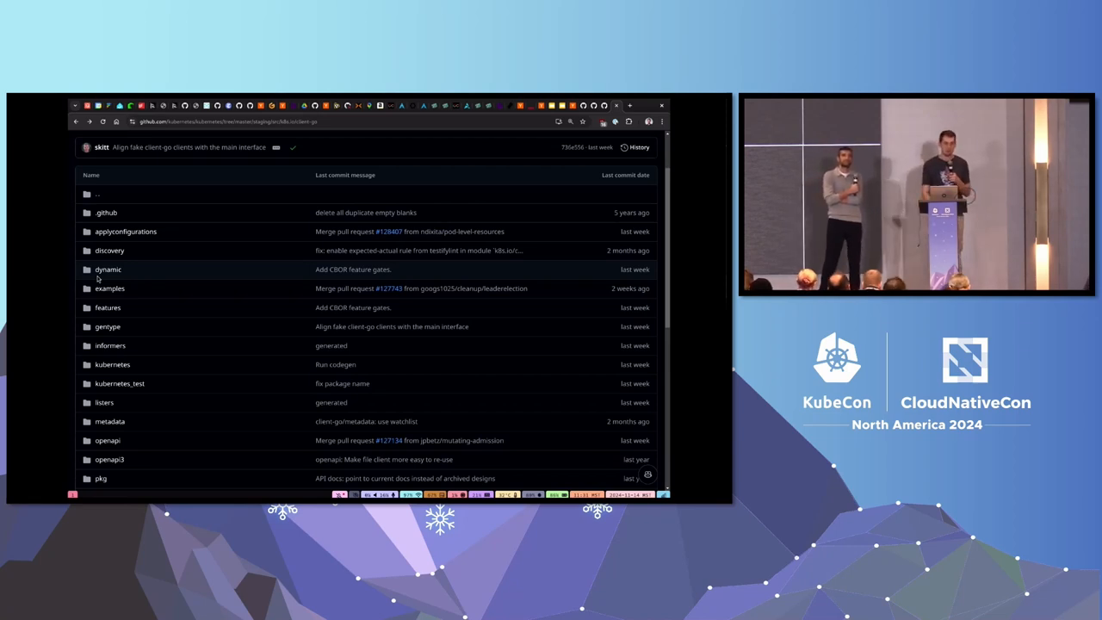
{"action": "scroll", "scroll_direction": "down", "scroll_amount": 3}
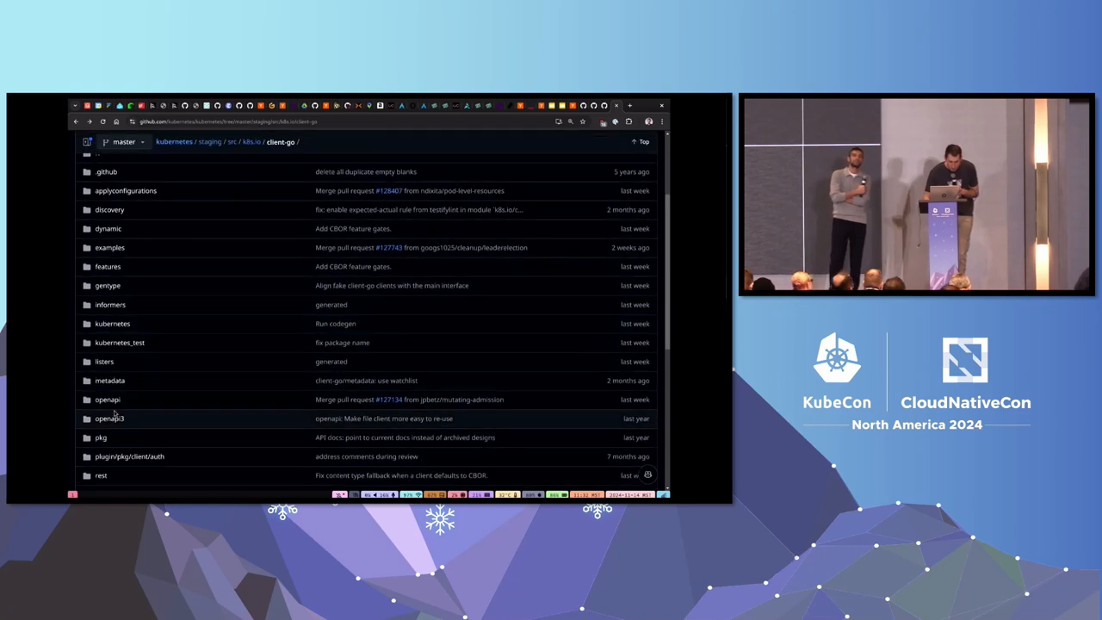
{"action": "scroll", "scroll_direction": "down", "scroll_amount": 3}
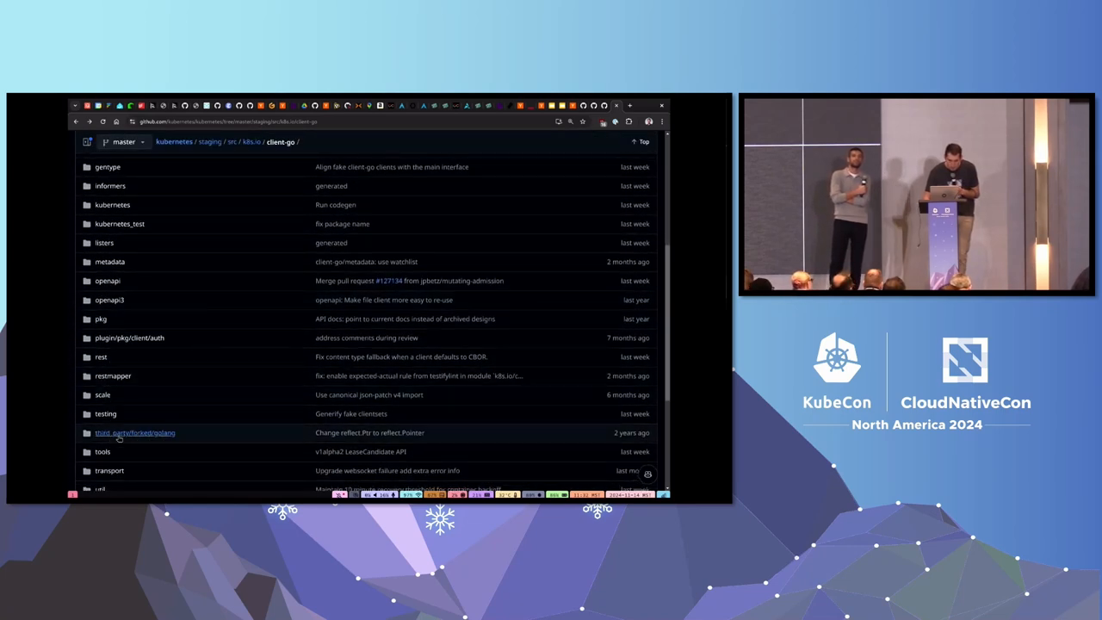
{"action": "left_click", "coordinate": [102, 451]}
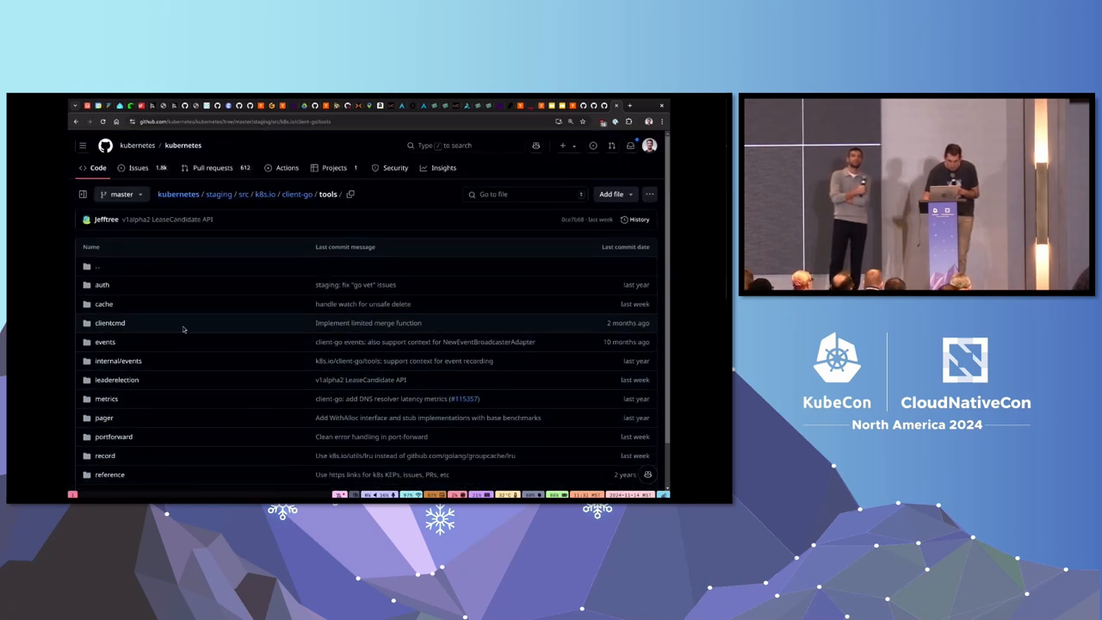
Descend through clientcmd/api/v1 and show the types.go source file
{"action": "left_click", "coordinate": [109, 322]}
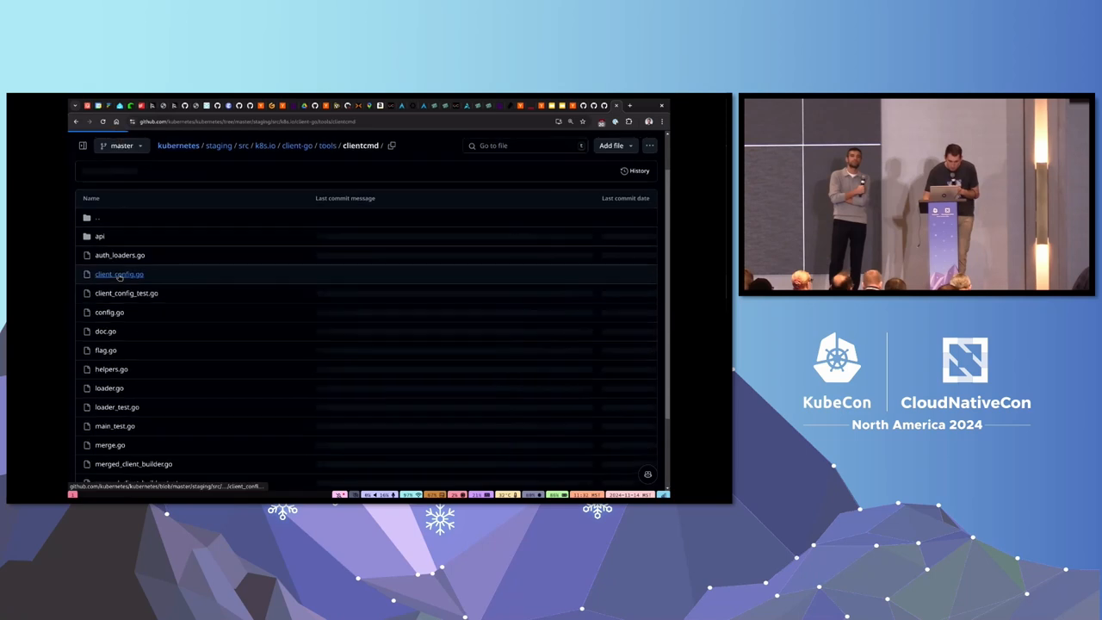
{"action": "left_click", "coordinate": [101, 235]}
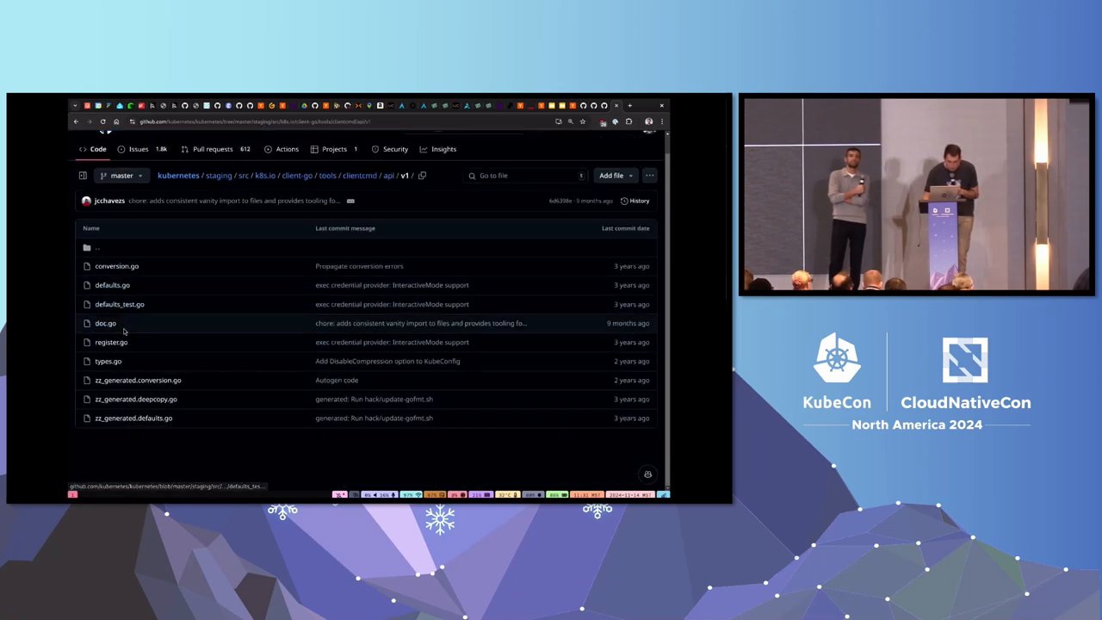
{"action": "left_click", "coordinate": [100, 360]}
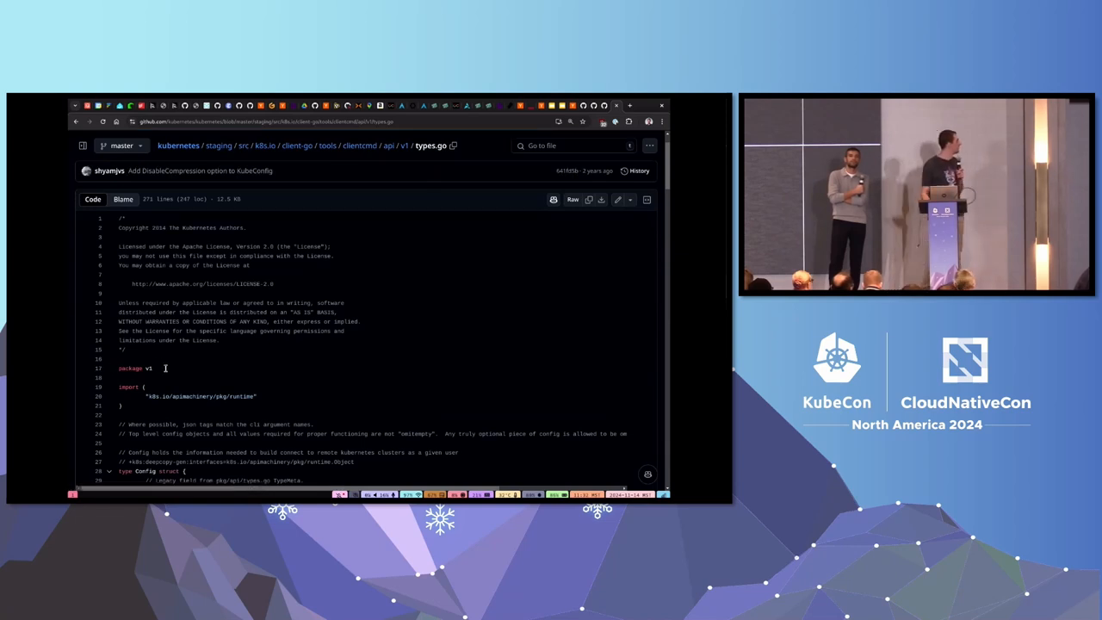
Scroll through the Config struct definition in types.go
{"action": "scroll", "scroll_direction": "down", "scroll_amount": 3}
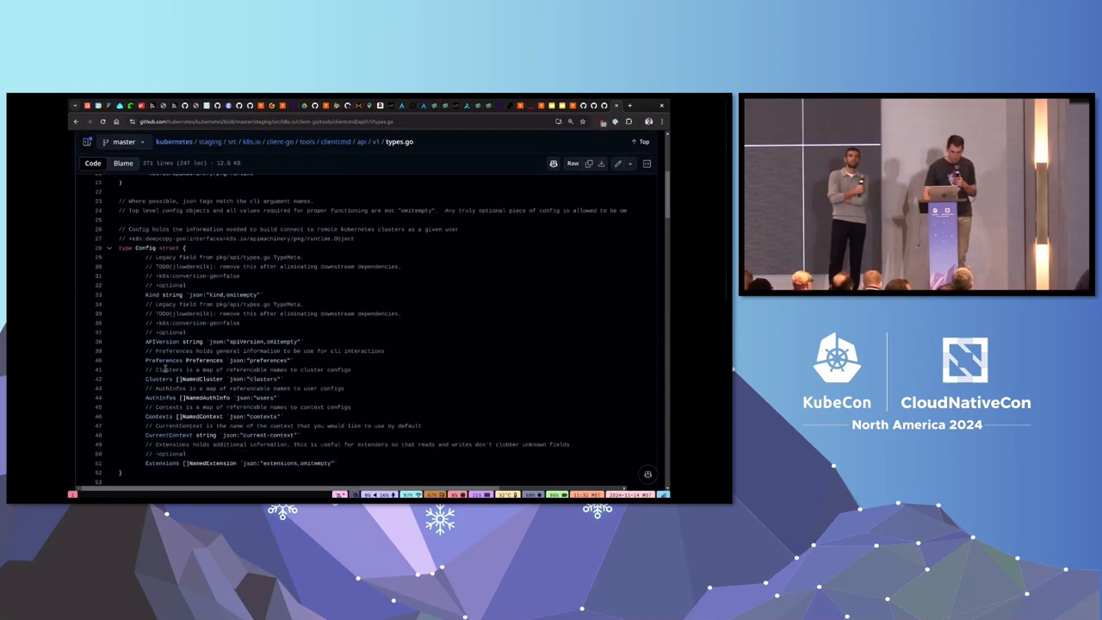
{"action": "scroll", "scroll_direction": "down", "scroll_amount": 3}
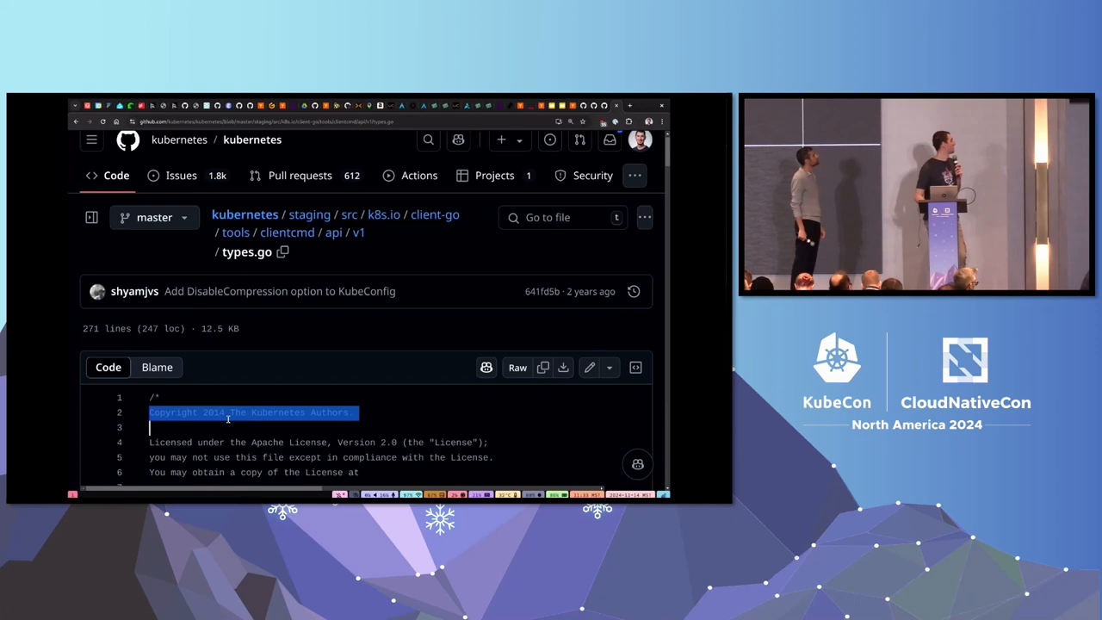
Scroll past the end of Config to the Preferences and Cluster structs
{"action": "scroll", "scroll_direction": "down", "scroll_amount": 3}
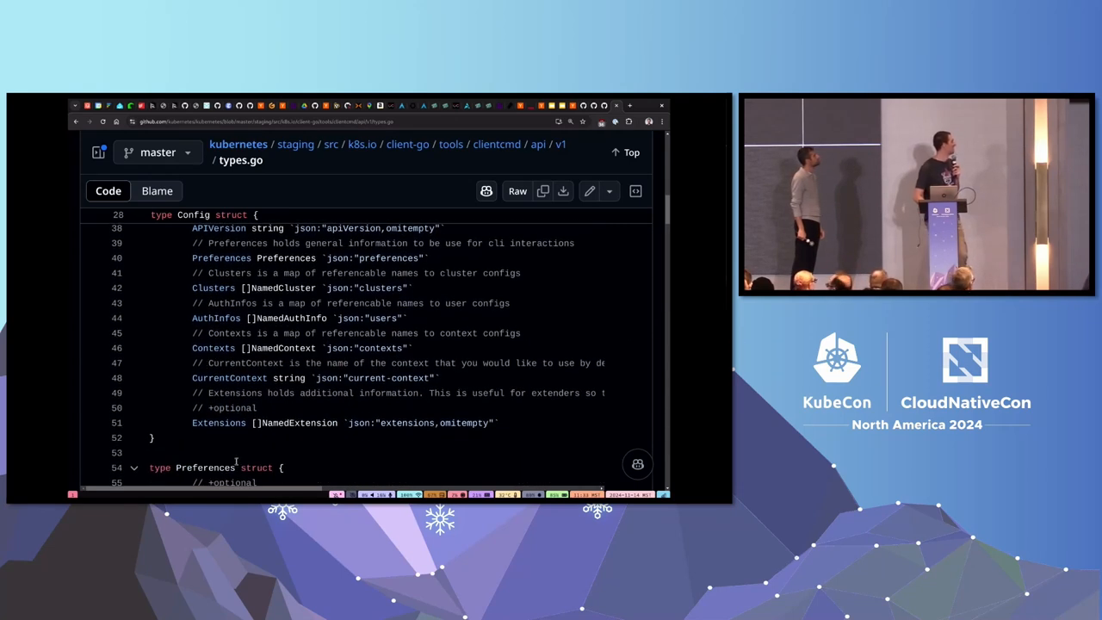
{"action": "scroll", "scroll_direction": "down", "scroll_amount": 3}
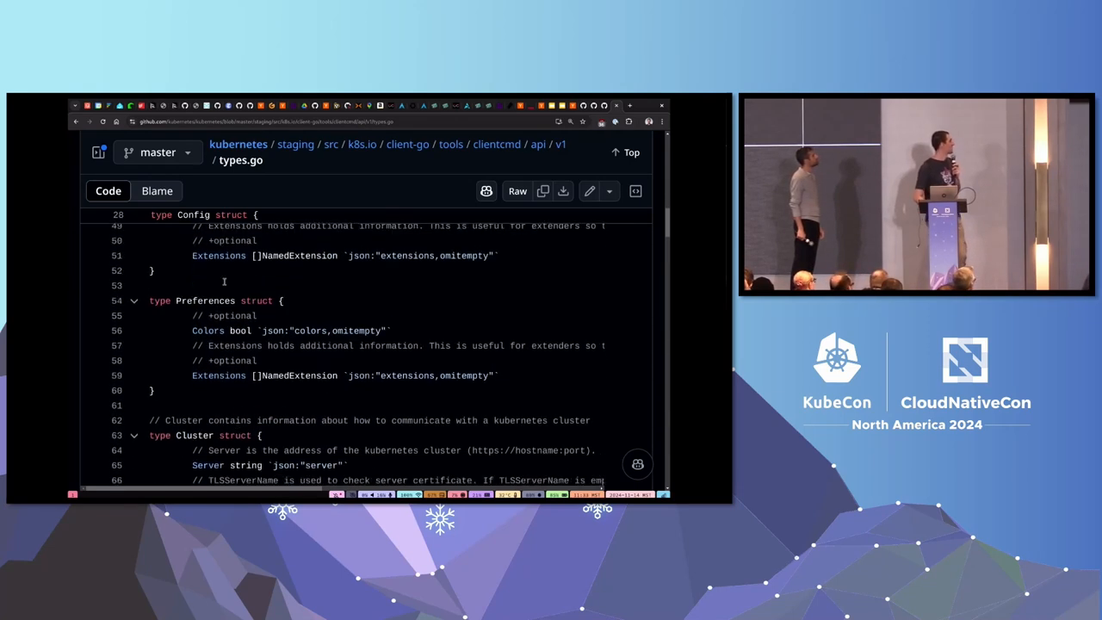